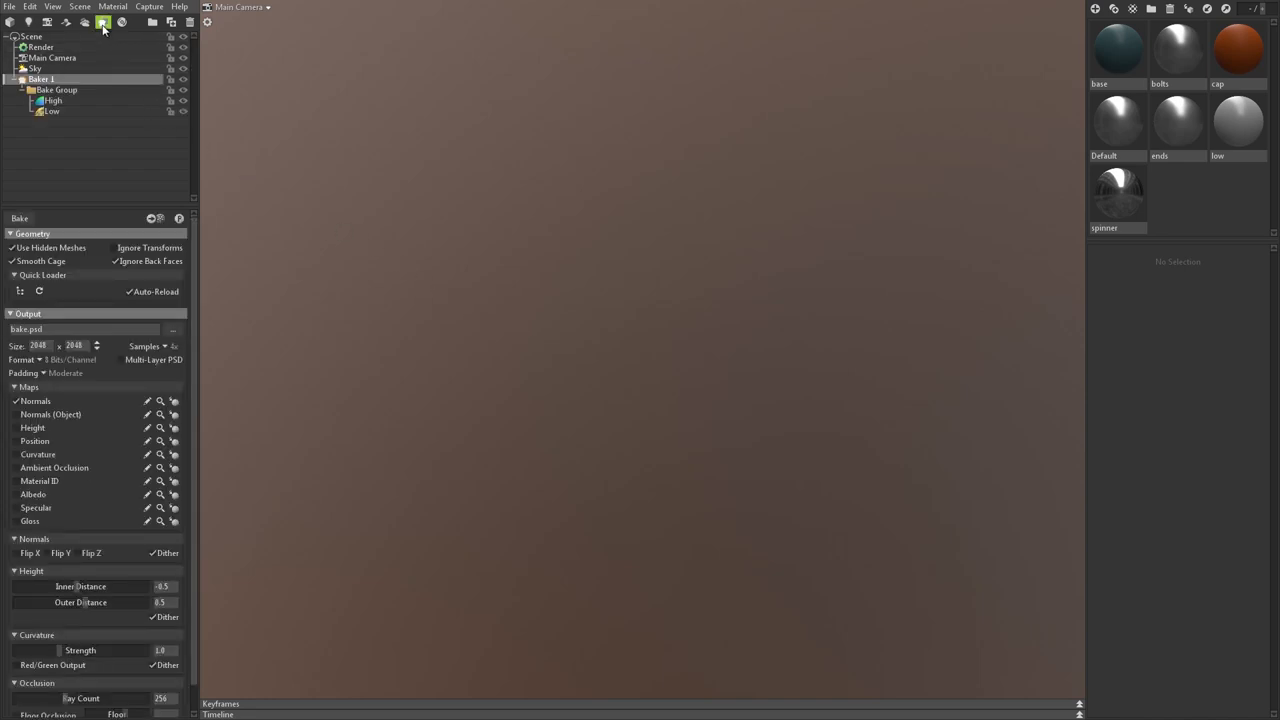
Add Baker 1 and inspect its bake group, Low mesh cage and bake settings.
left_click(56, 90)
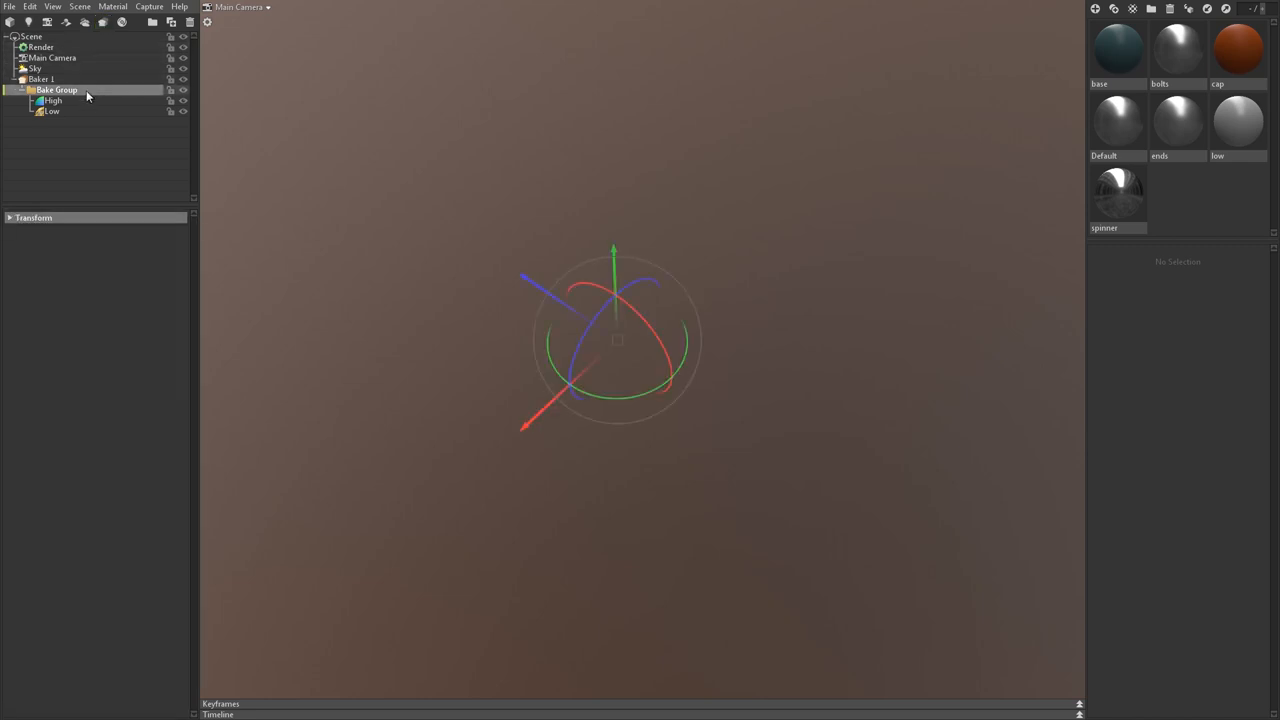
left_click(52, 111)
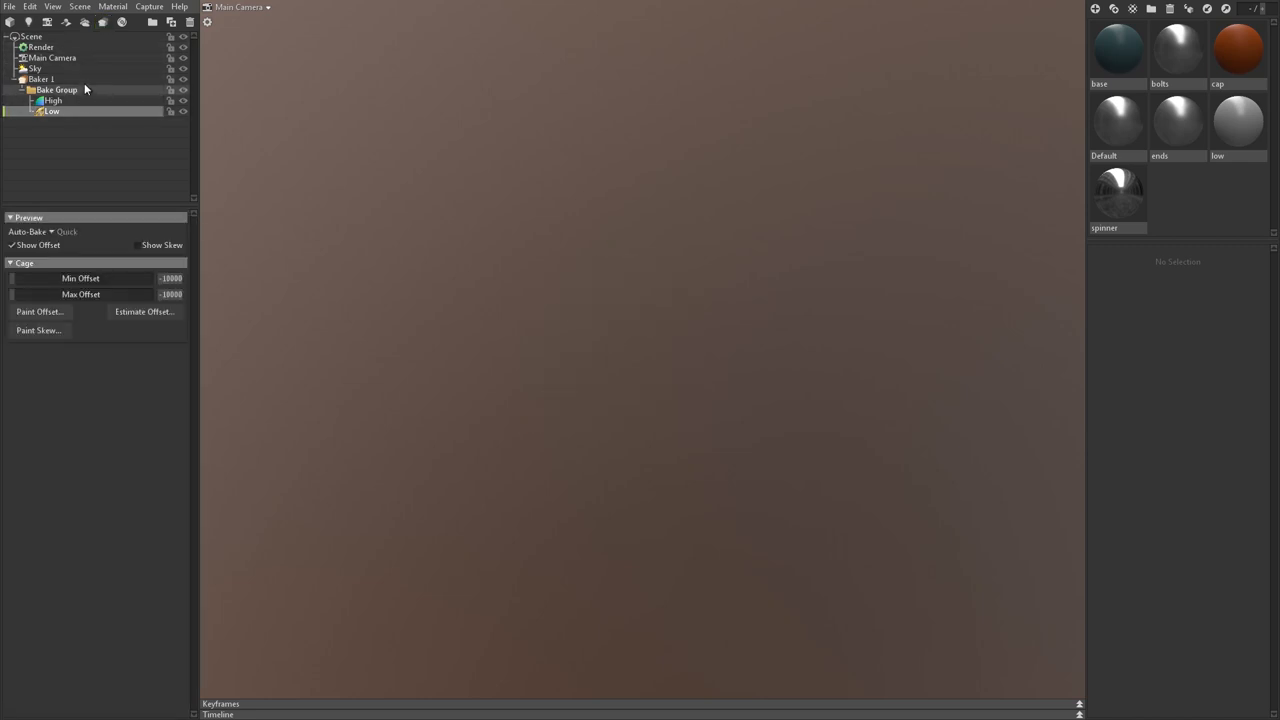
left_click(41, 79)
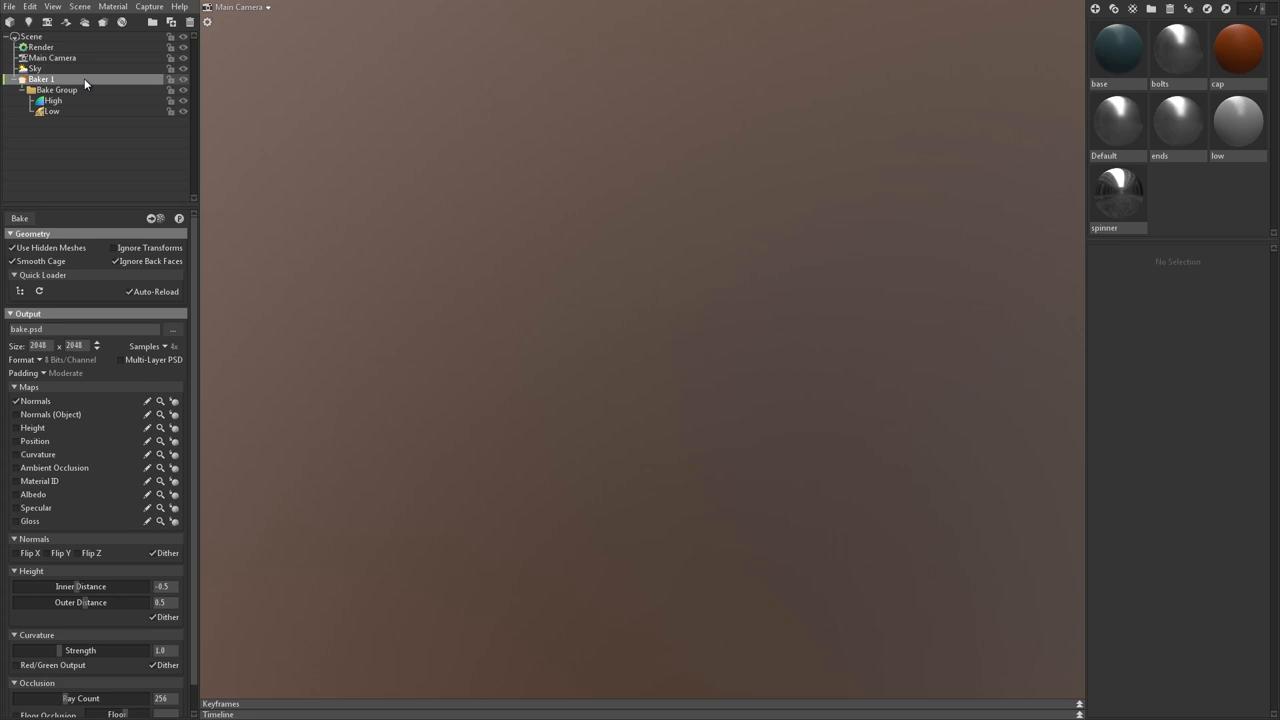
mouse_move(78, 148)
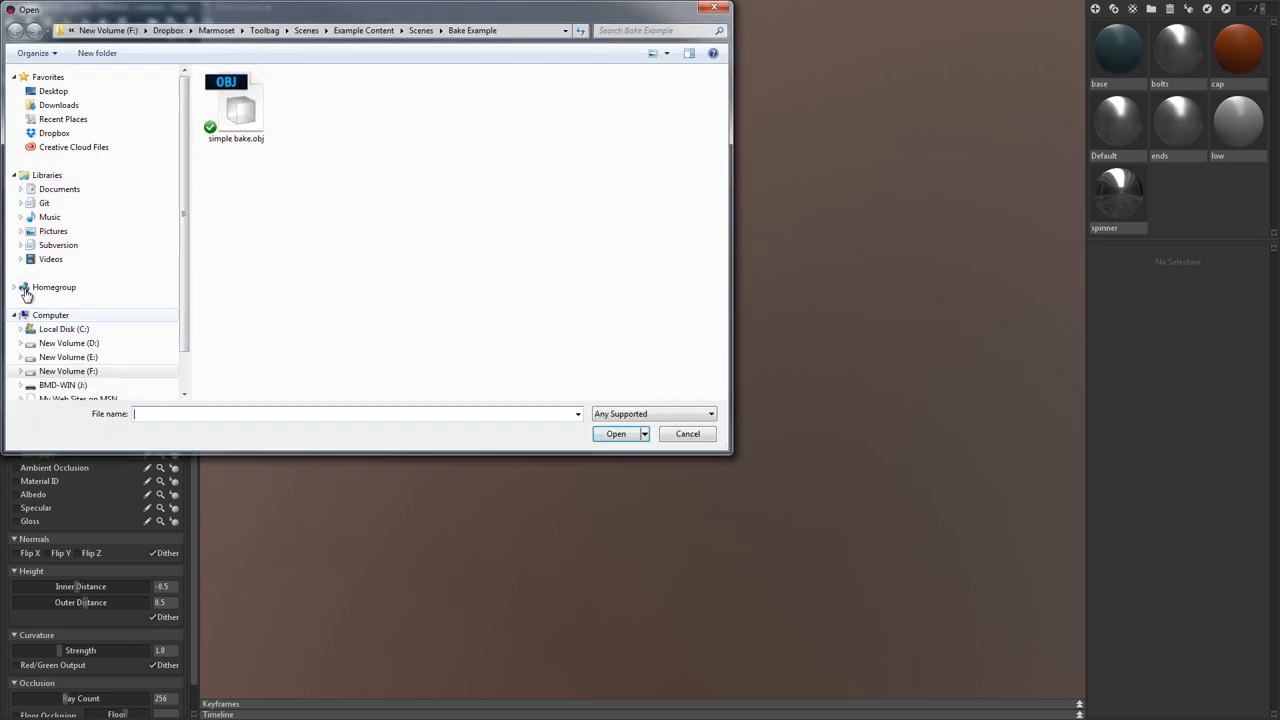
mouse_move(232, 127)
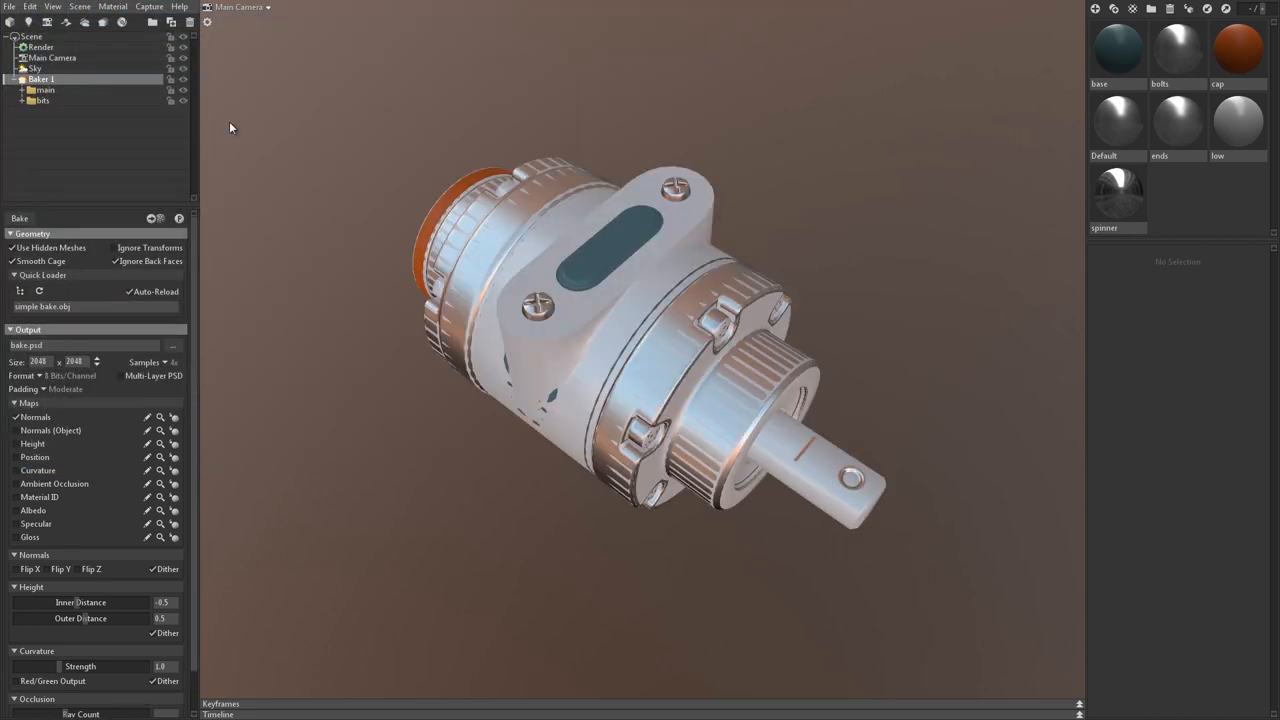
Load simple bake.obj into Baker 1 via the Quick Loader, creating main and bits groups.
left_click(32, 89)
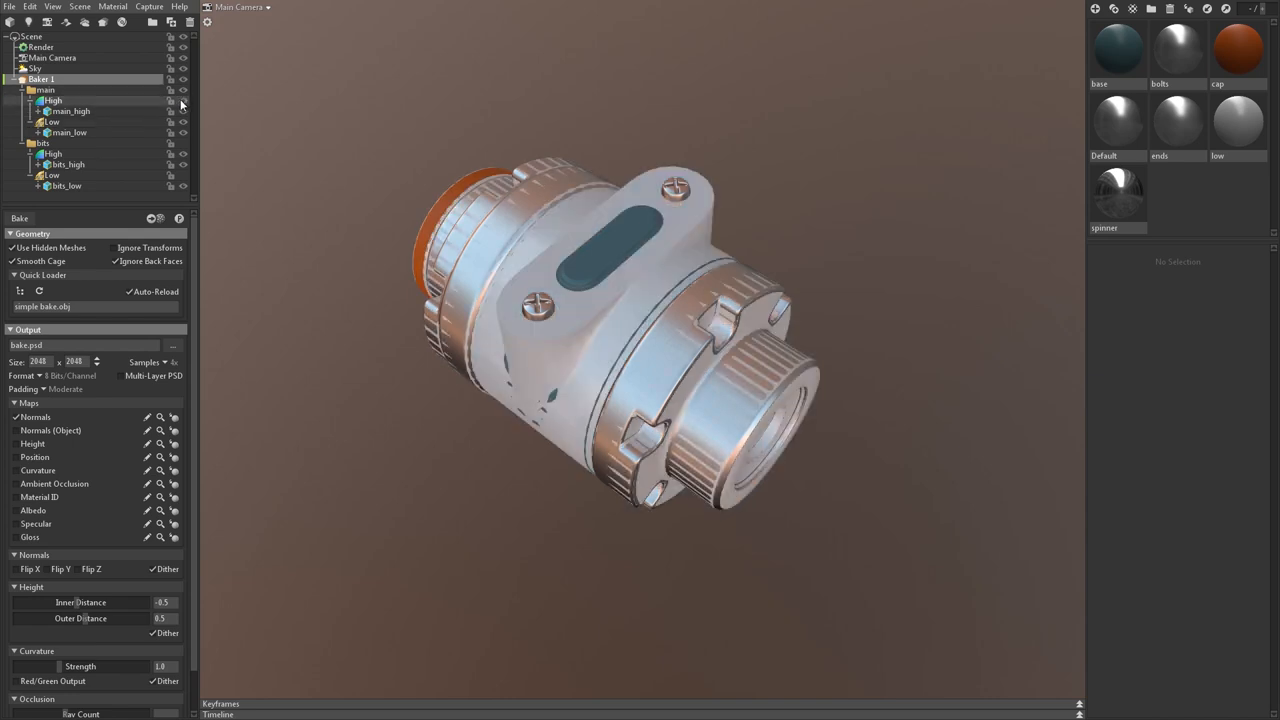
Hide the High meshes and preview bake_normals.psd on the low mesh.
left_click(179, 218)
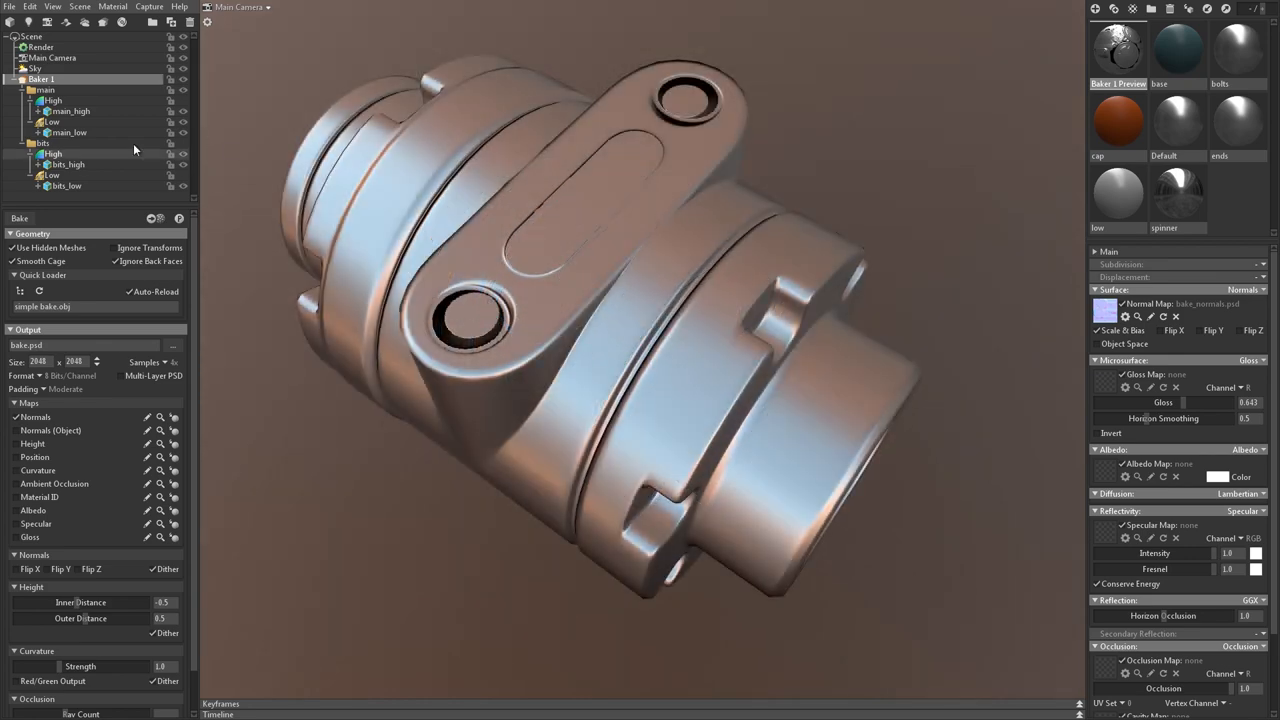
left_click(51, 121)
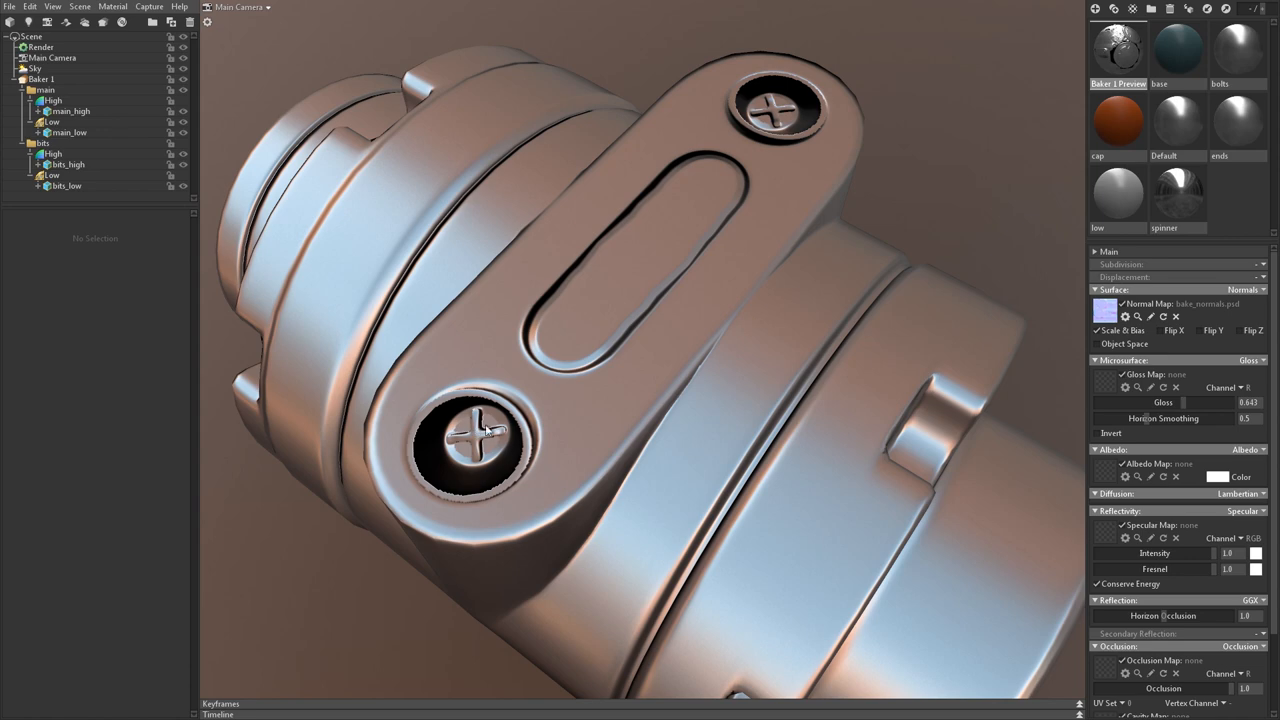
left_click(52, 121)
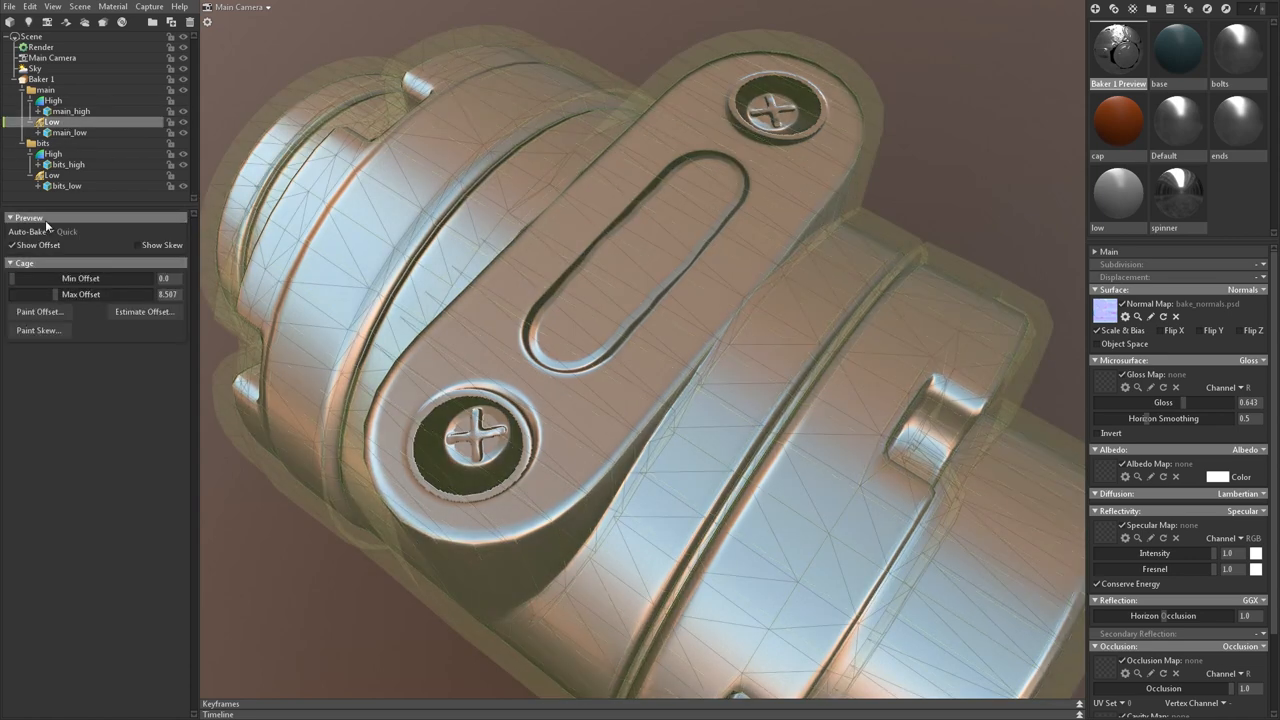
left_click(40, 311)
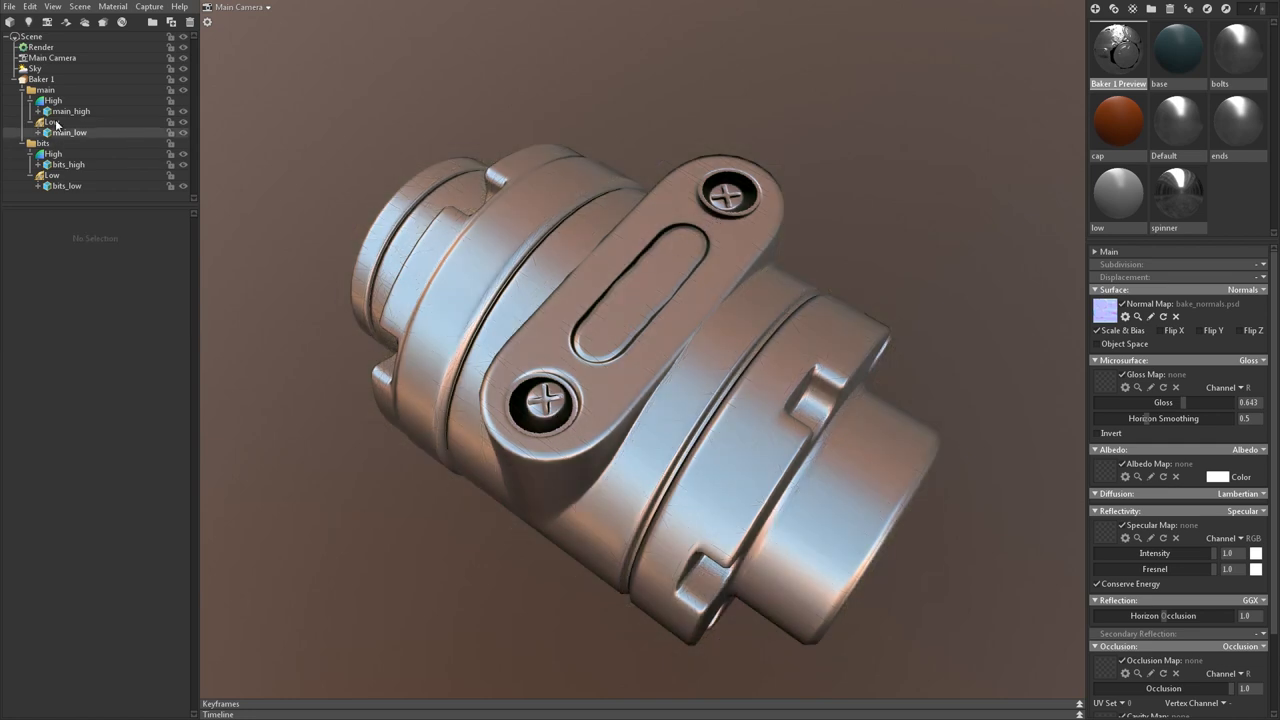
Open Paint Skew on the main Low mesh, finish, then start it on the bits Low mesh.
left_click(52, 121)
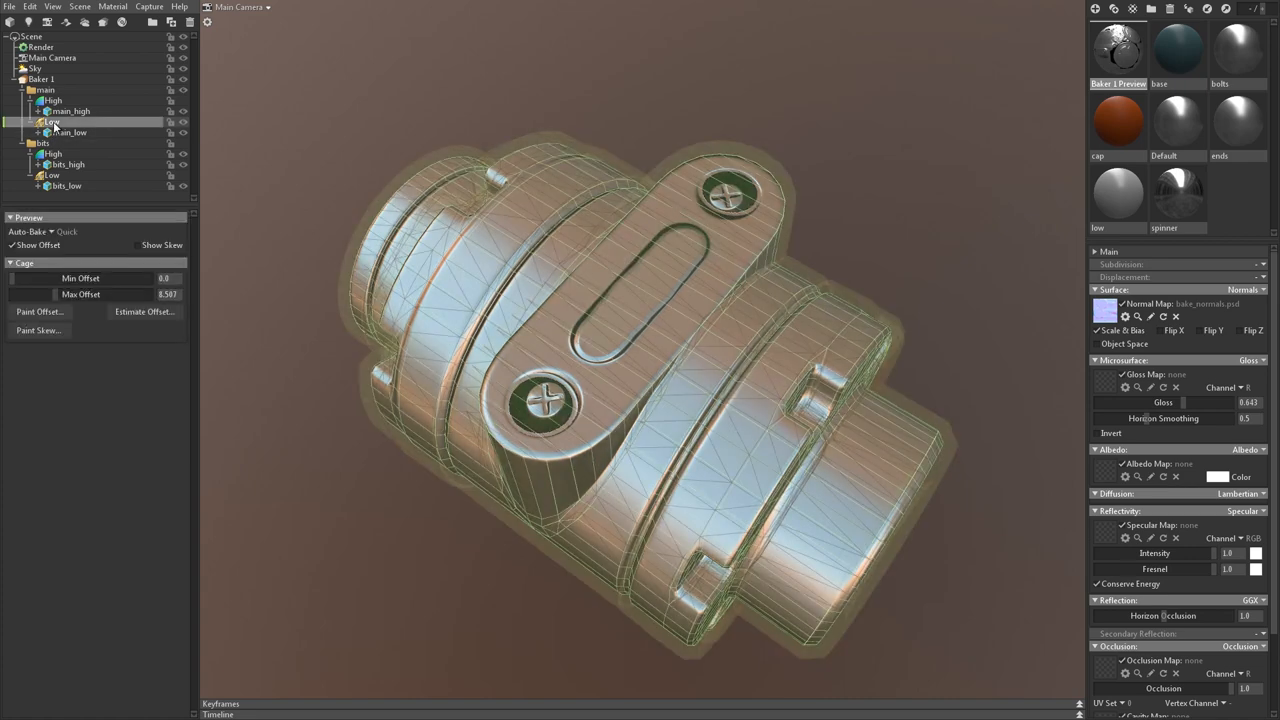
left_click(39, 330)
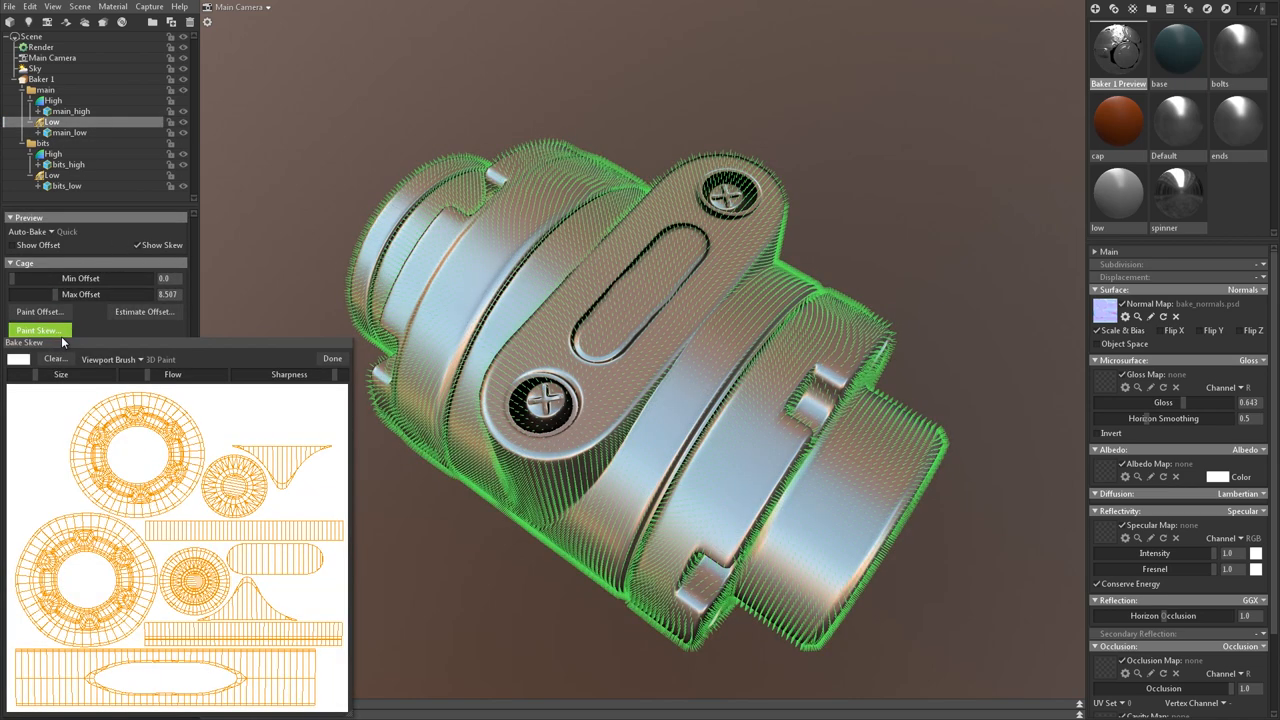
left_click(40, 330)
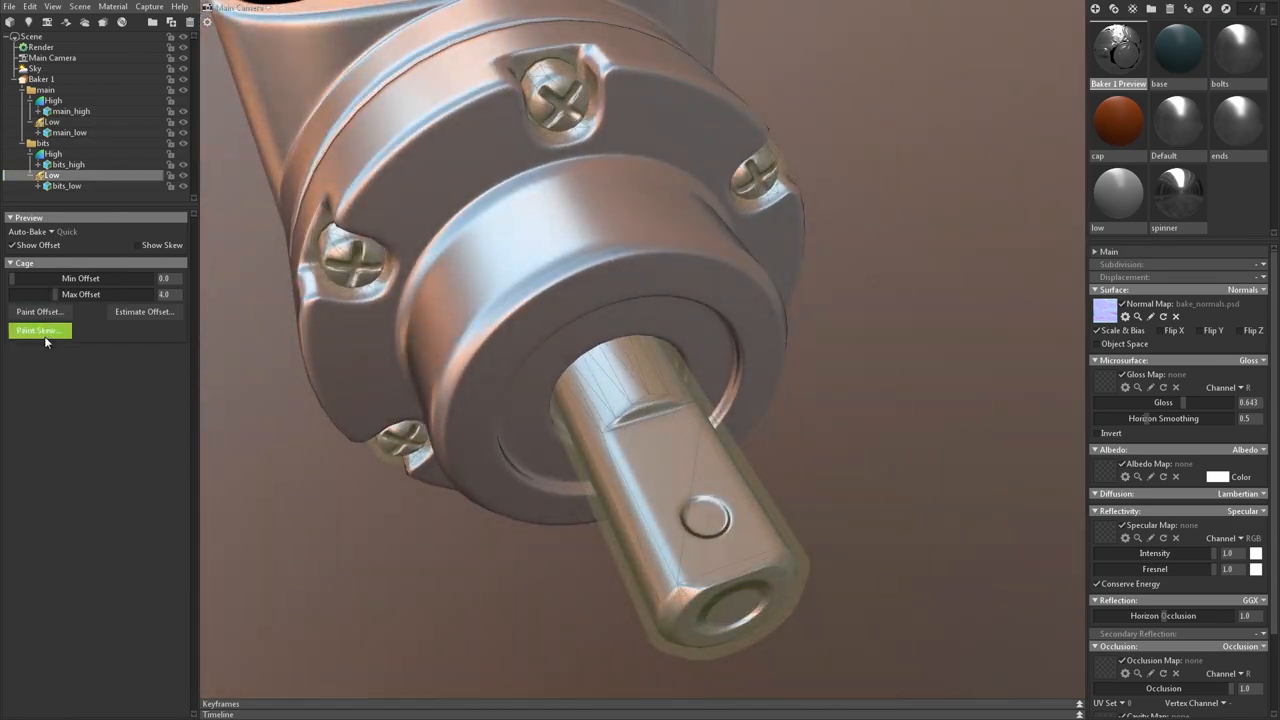
left_click(39, 330)
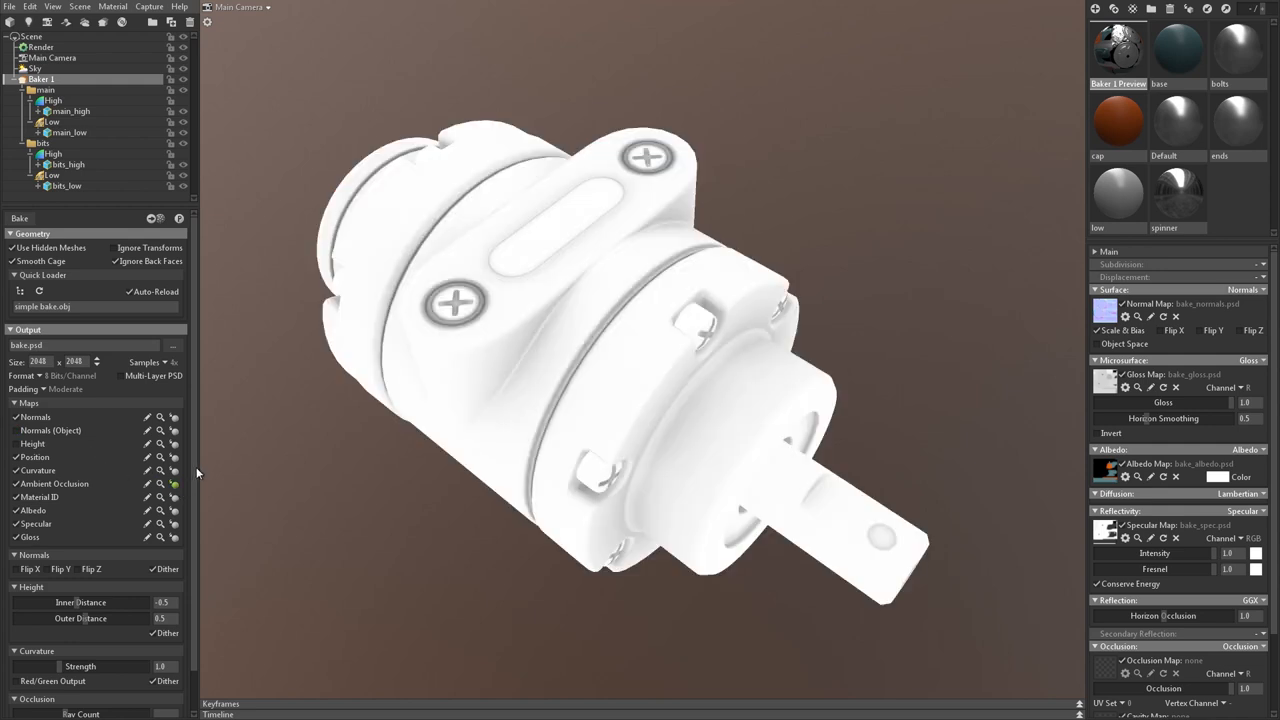
scroll("down", 3)
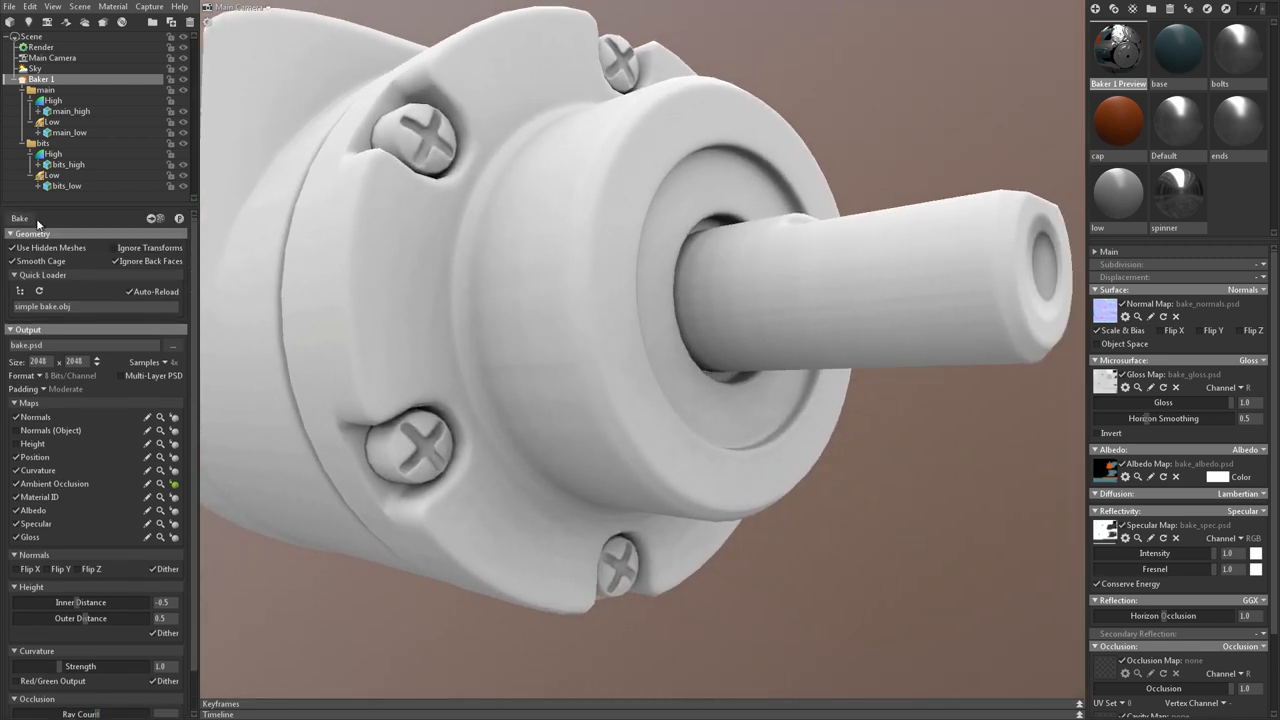
left_click(19, 218)
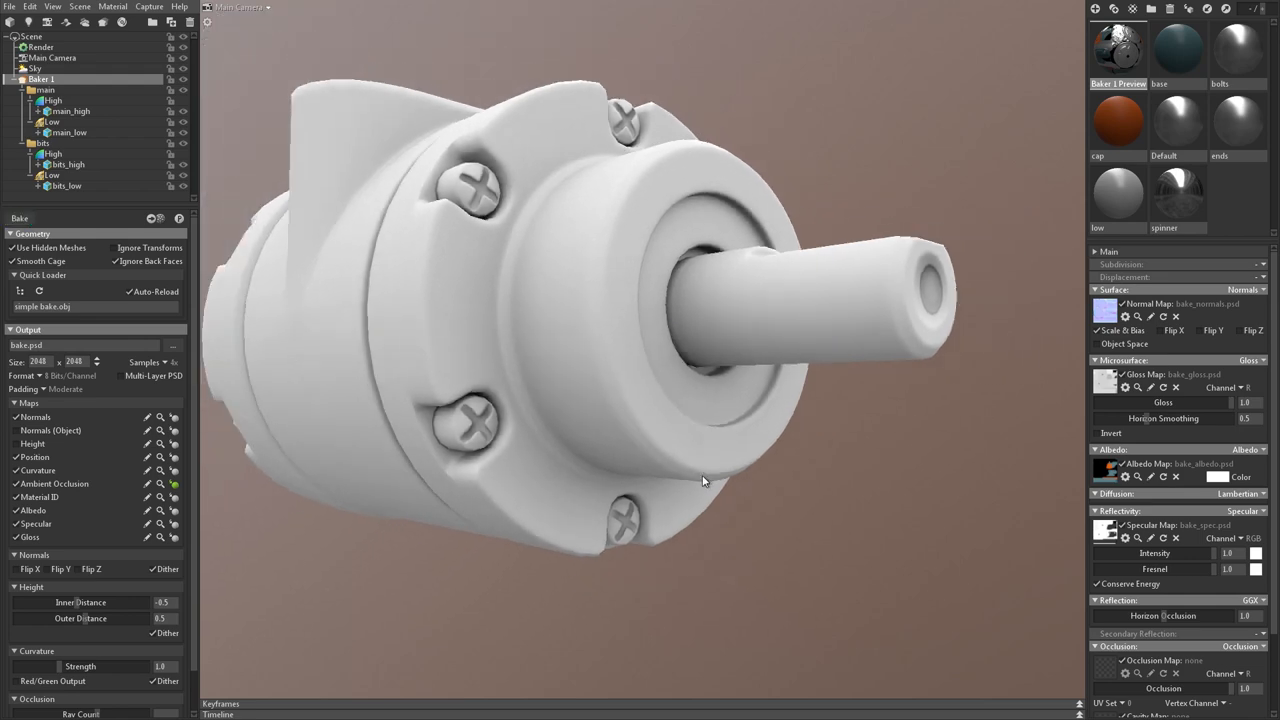
left_click_drag(703, 481, 651, 528)
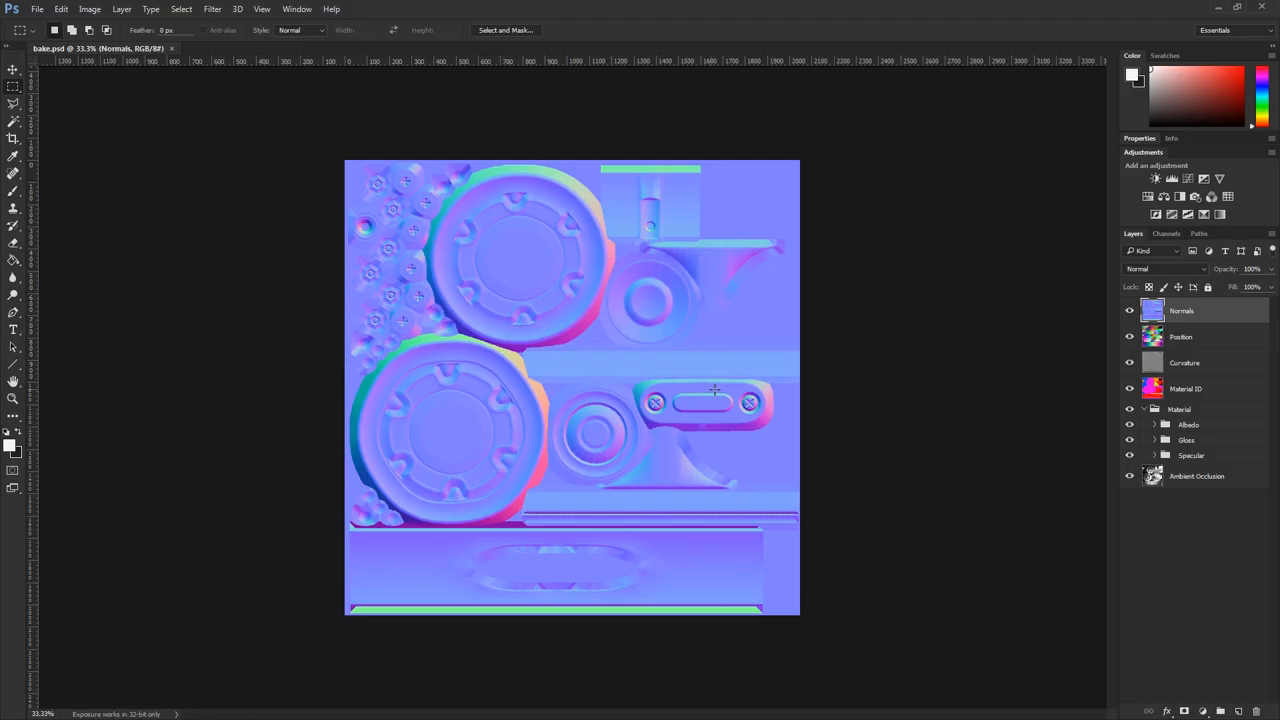
Hide the Normals layer, expand Albedo, view the base and ends masks, then restore the composite.
left_click(1130, 310)
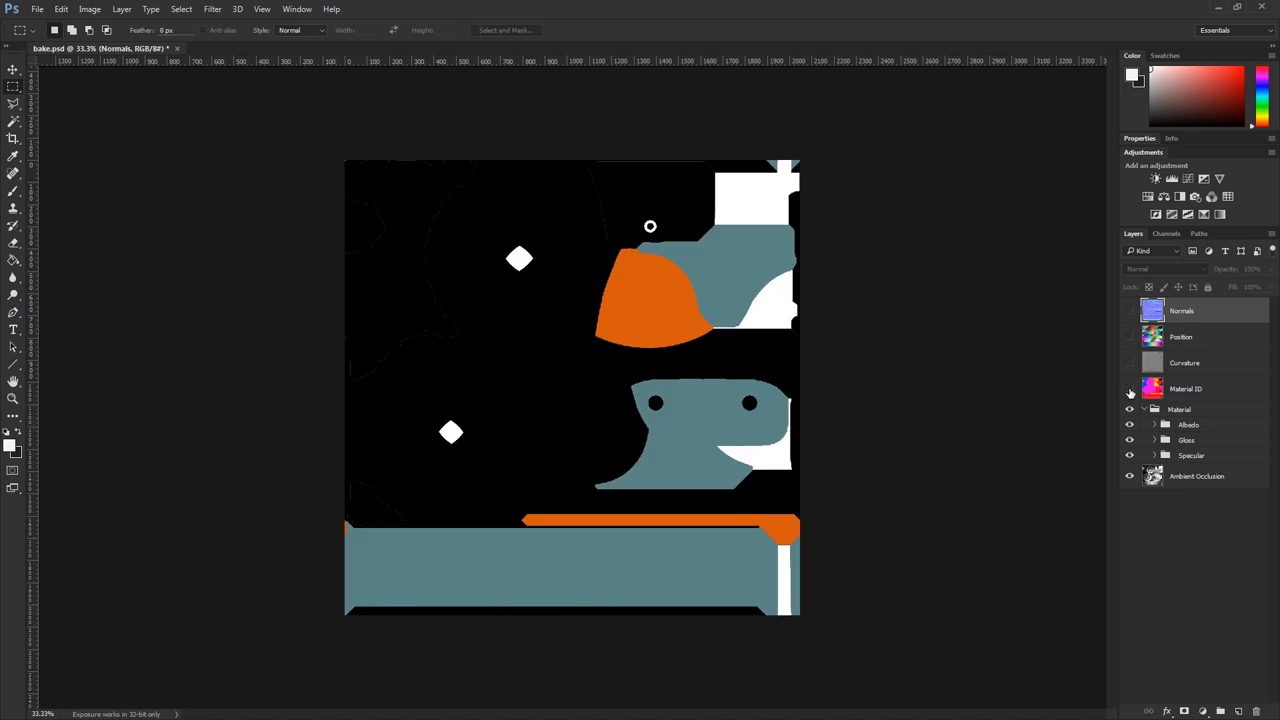
left_click(1144, 409)
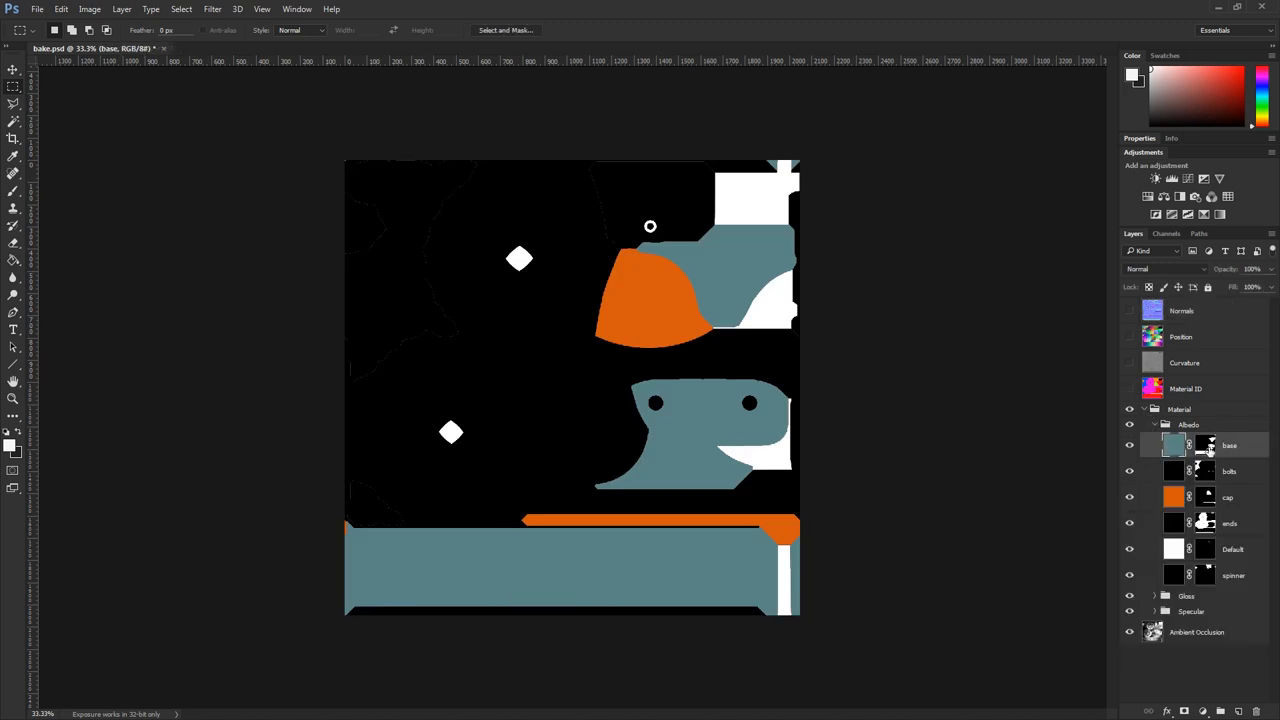
left_click(1205, 445)
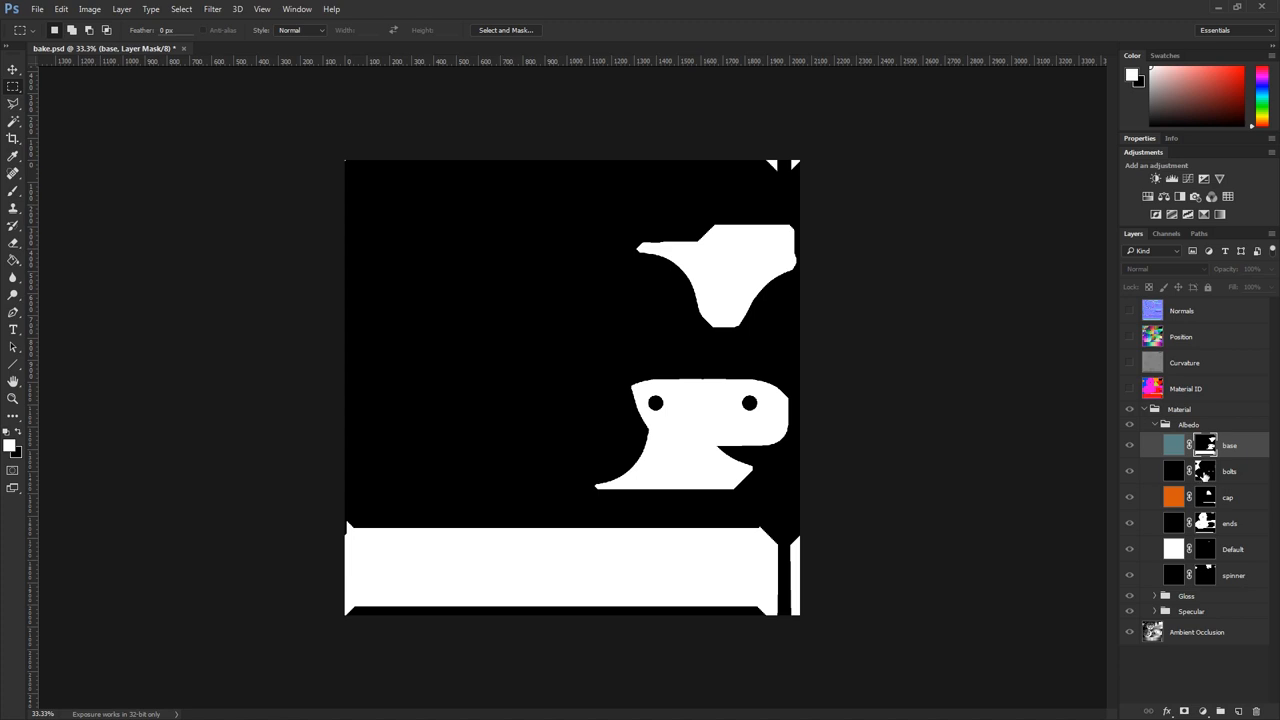
left_click(1205, 523)
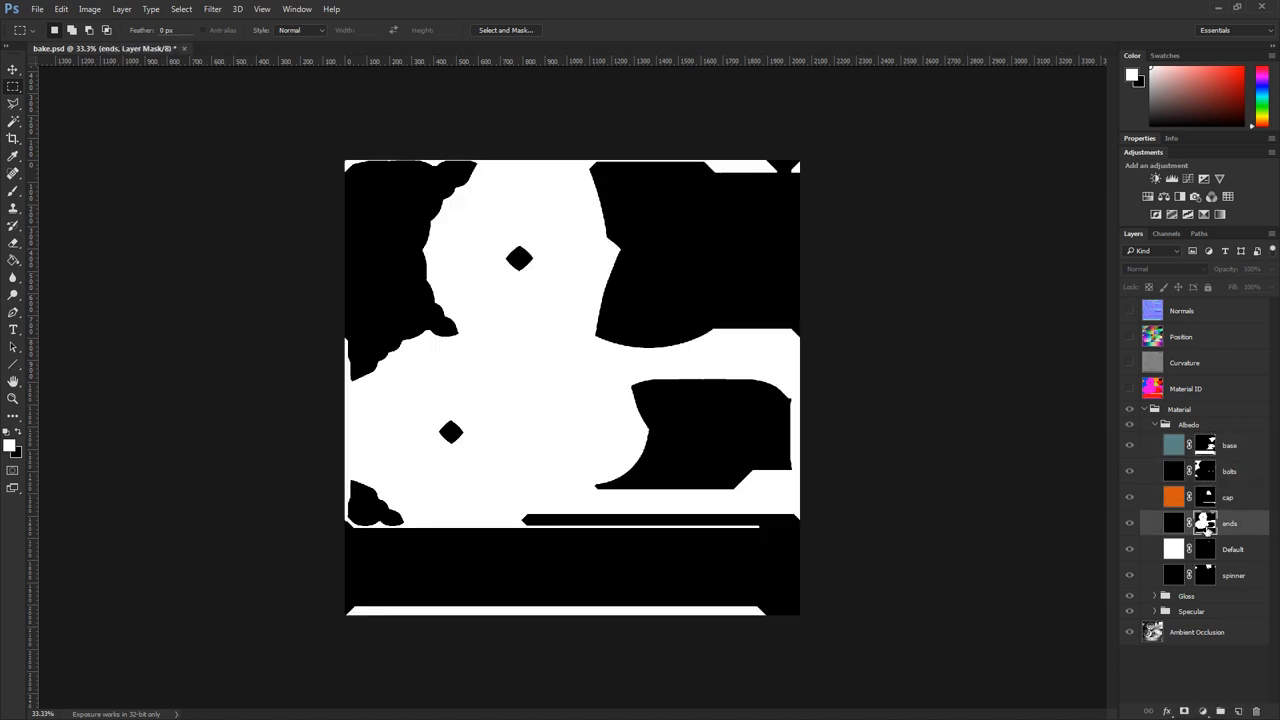
left_click(1179, 409)
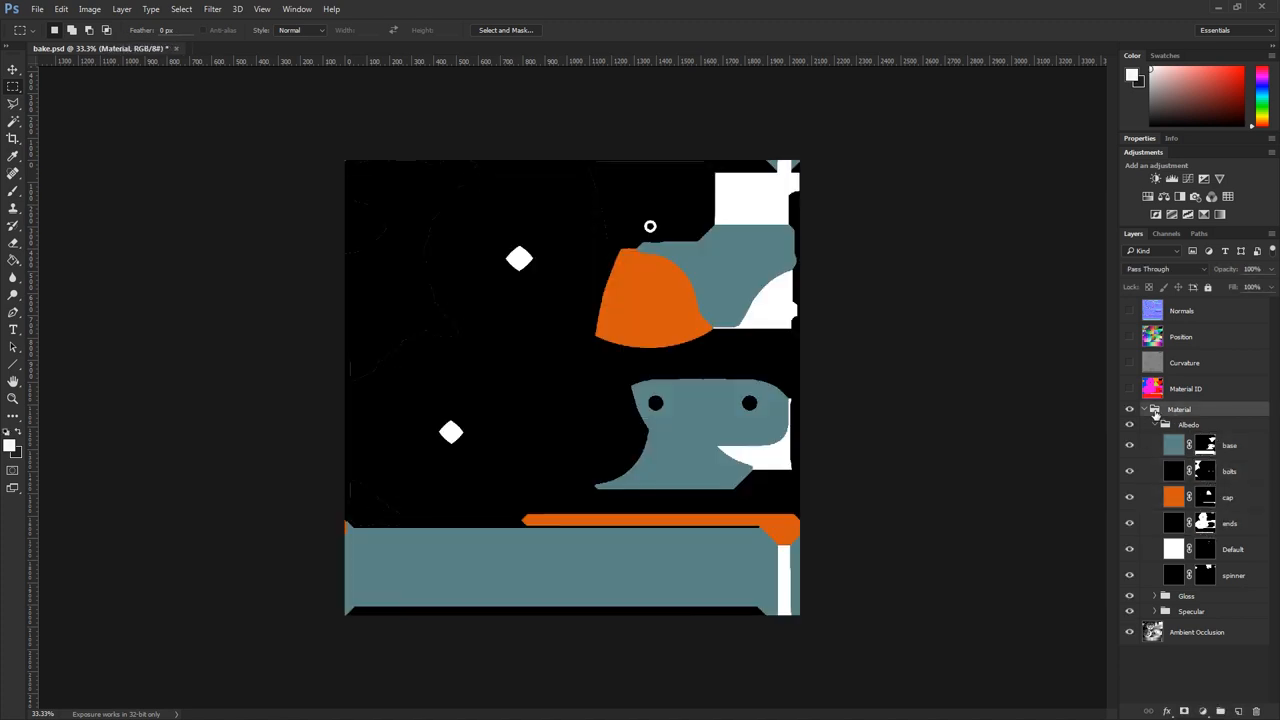